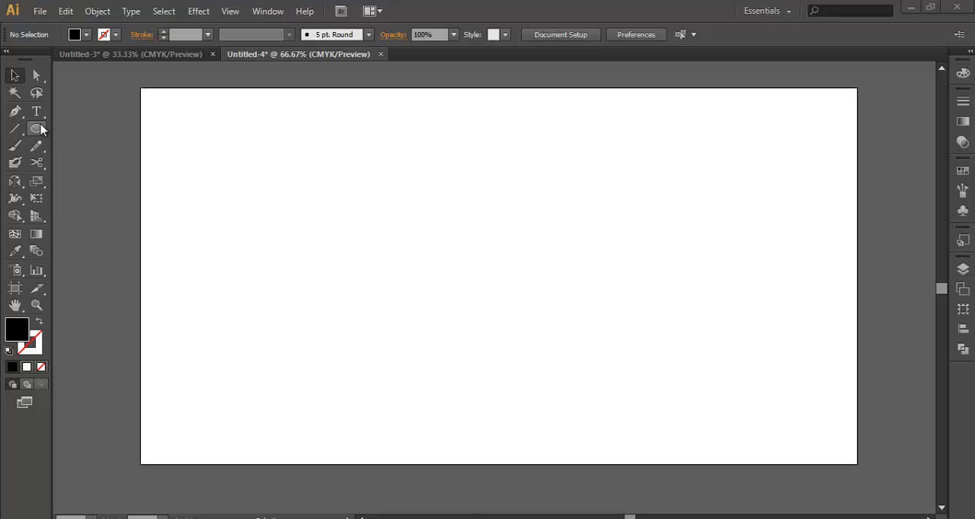
Draw a circle with the Ellipse tool and fill it with a blue linear gradient angled light top to dark bottom
{"action": "left_click", "coordinate": [37, 126]}
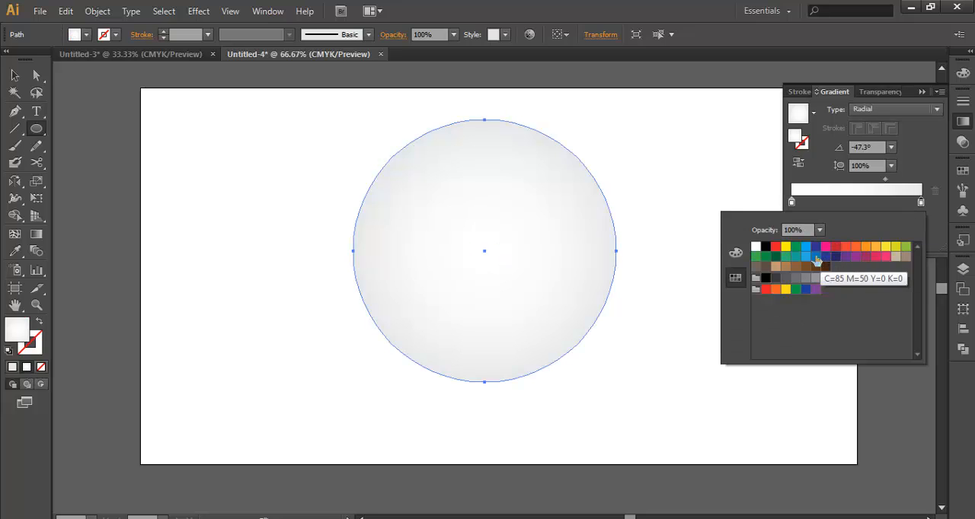
{"action": "left_click", "coordinate": [816, 256]}
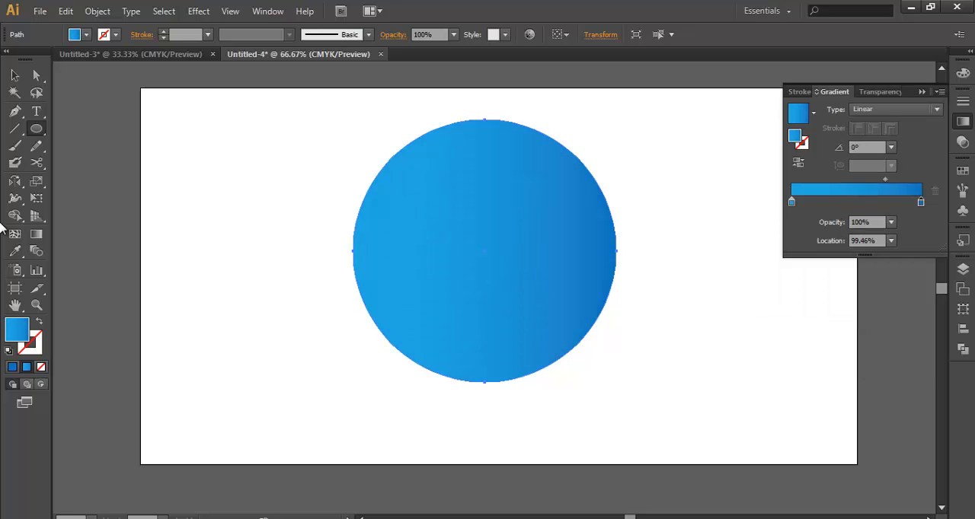
{"action": "left_click_drag", "start_coordinate": [460, 113], "coordinate": [482, 290]}
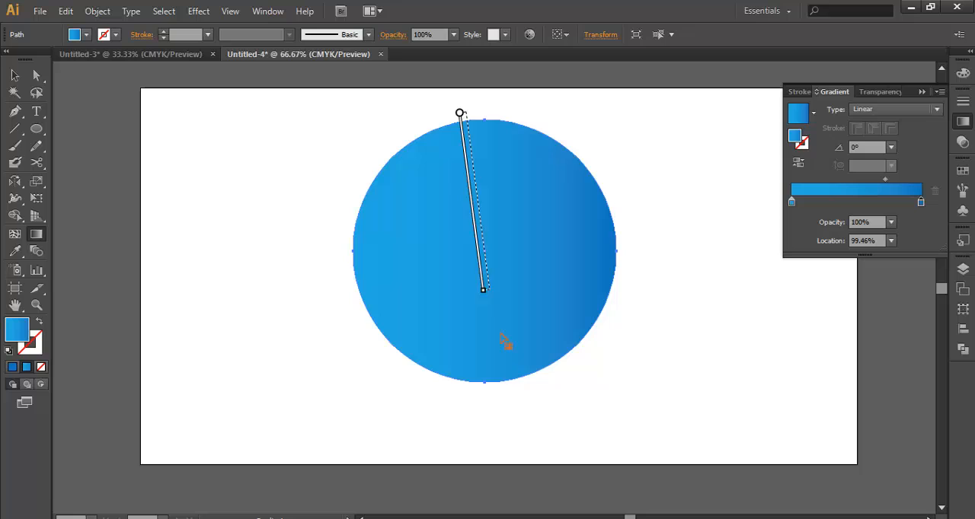
{"action": "left_click_drag", "start_coordinate": [481, 290], "coordinate": [513, 384]}
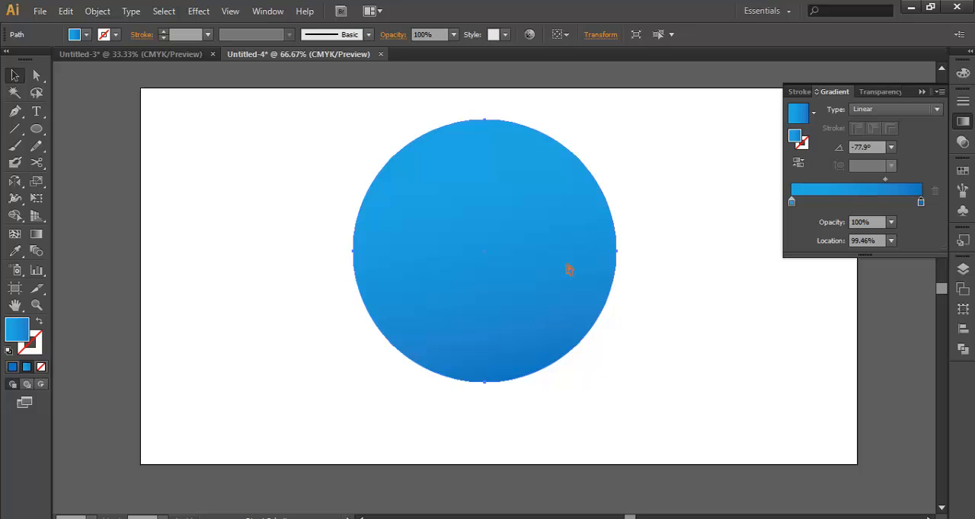
{"action": "left_click", "coordinate": [570, 270]}
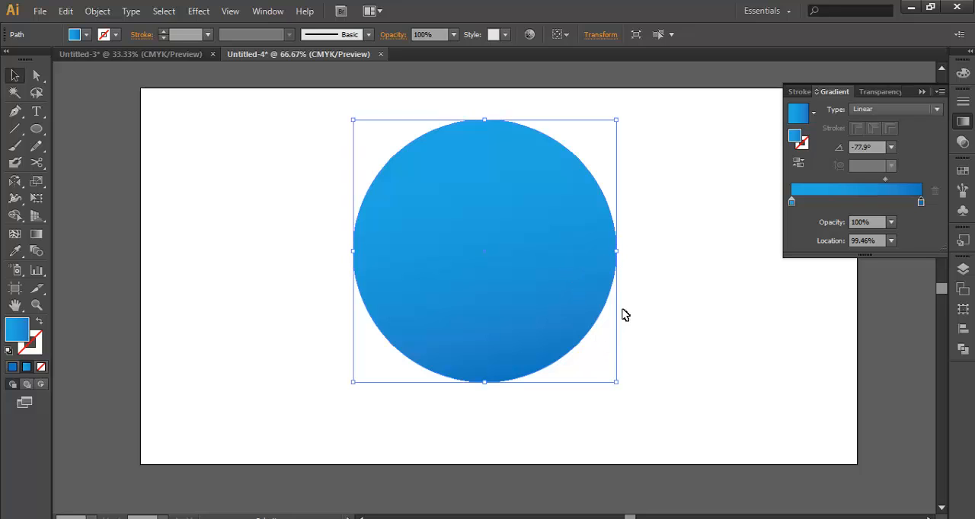
{"action": "mouse_move", "coordinate": [613, 382]}
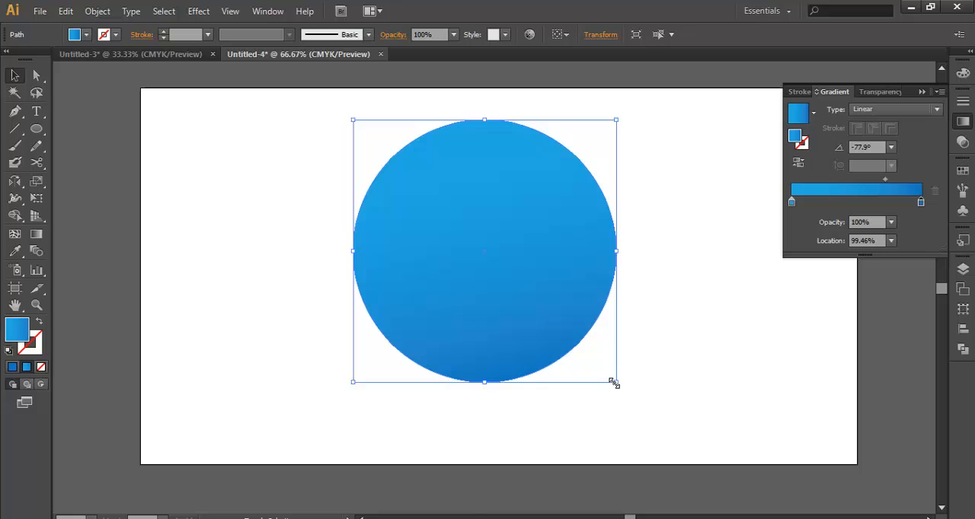
Scale a copy of the circle slightly inward and lighten its gradient stop to a paler blue, leaving a darker rim
{"action": "left_click_drag", "start_coordinate": [616, 383], "coordinate": [606, 372]}
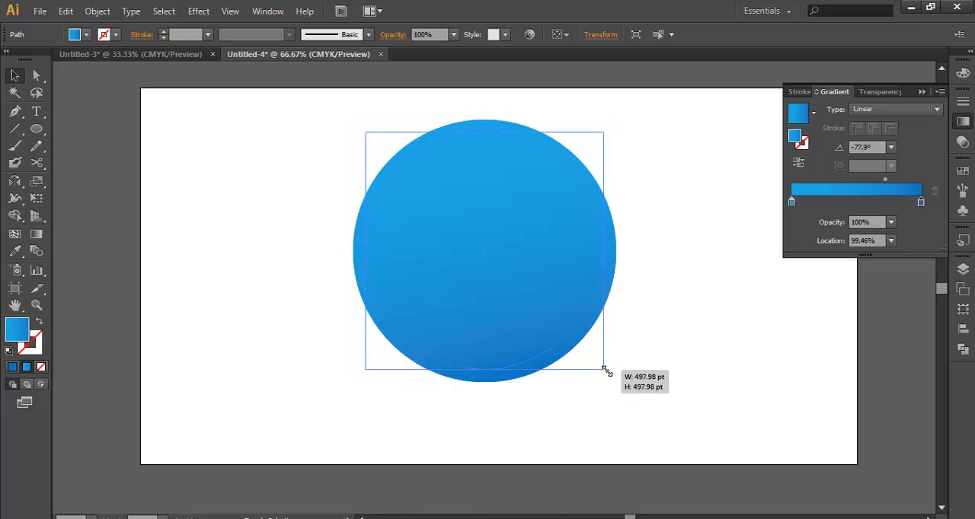
{"action": "left_click_drag", "start_coordinate": [606, 371], "coordinate": [615, 378]}
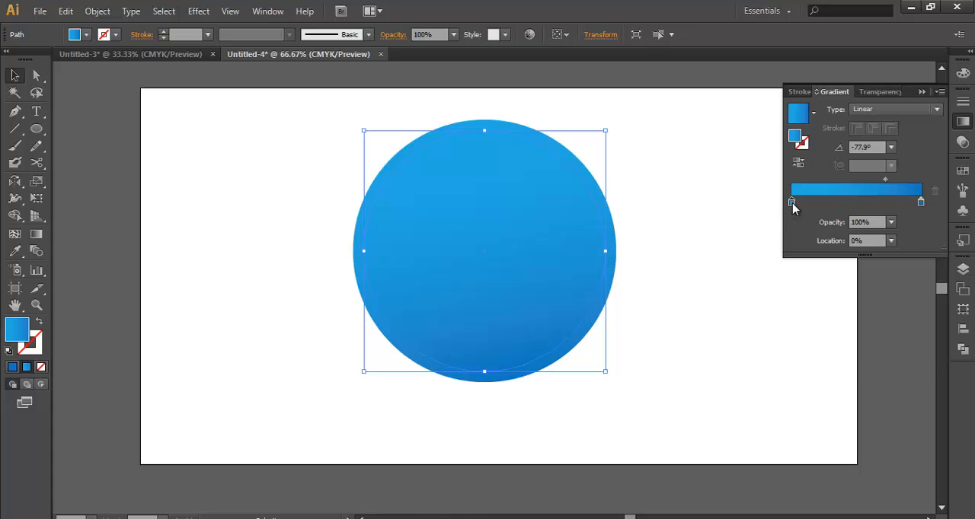
{"action": "double_click", "coordinate": [792, 201]}
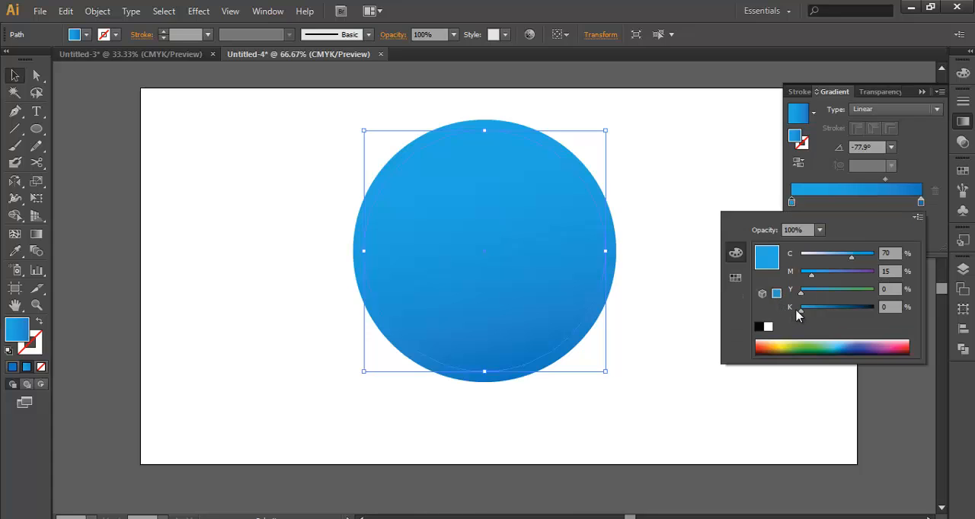
{"action": "mouse_move", "coordinate": [811, 317]}
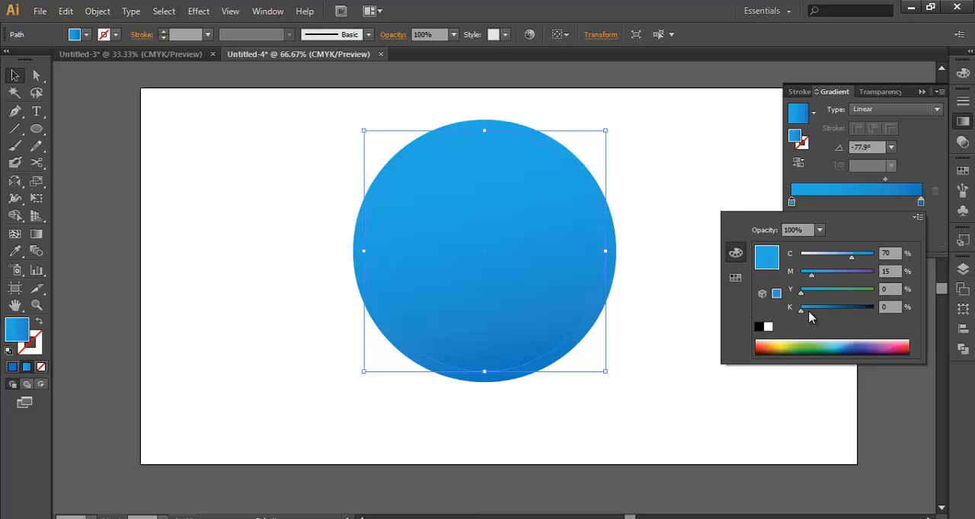
{"action": "left_click_drag", "start_coordinate": [804, 308], "coordinate": [810, 308]}
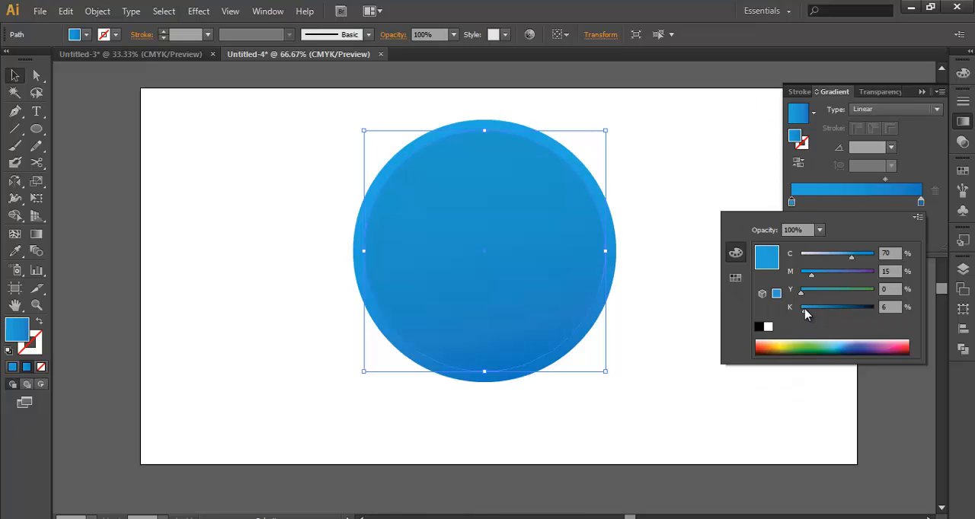
{"action": "left_click_drag", "start_coordinate": [806, 308], "coordinate": [798, 307]}
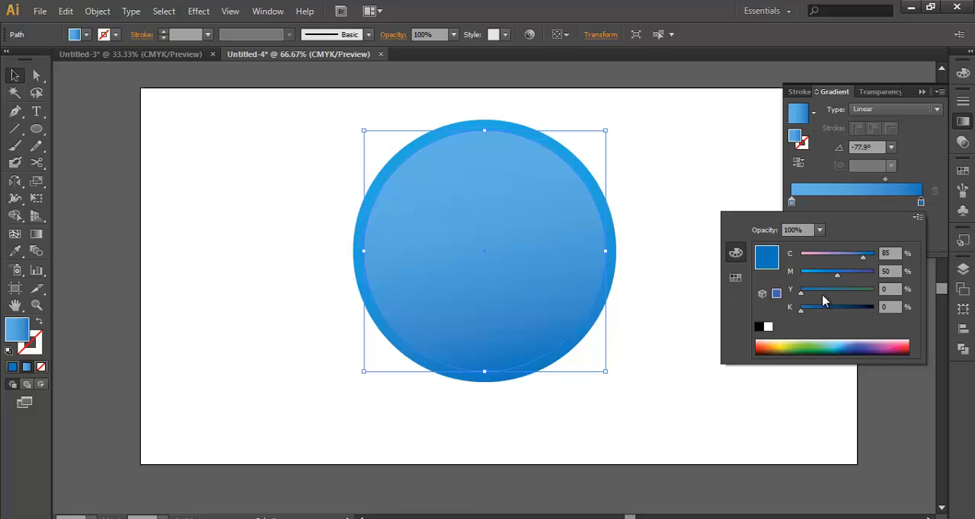
{"action": "left_click_drag", "start_coordinate": [837, 271], "coordinate": [830, 271]}
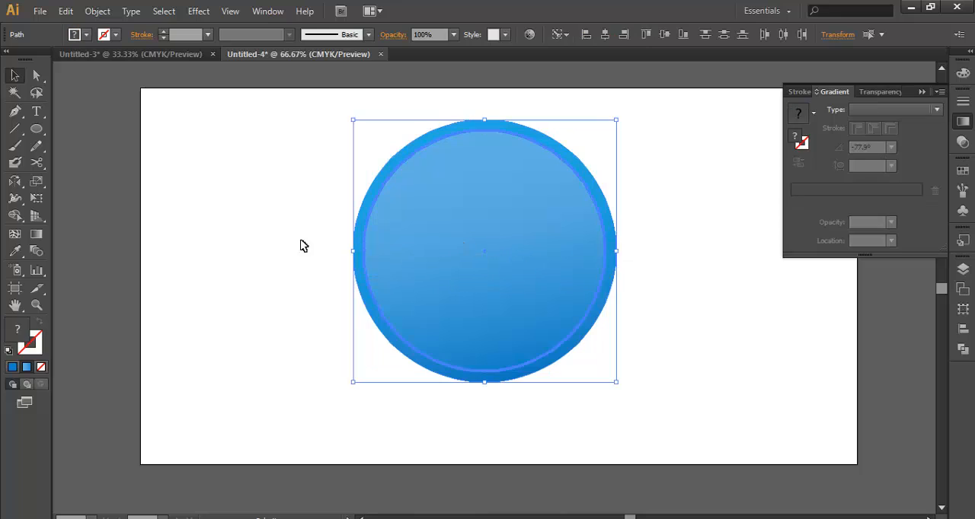
Re-angle the inner gradient diagonally and fill the centre circle white to form a blue ring
{"action": "left_click_drag", "start_coordinate": [457, 125], "coordinate": [510, 375]}
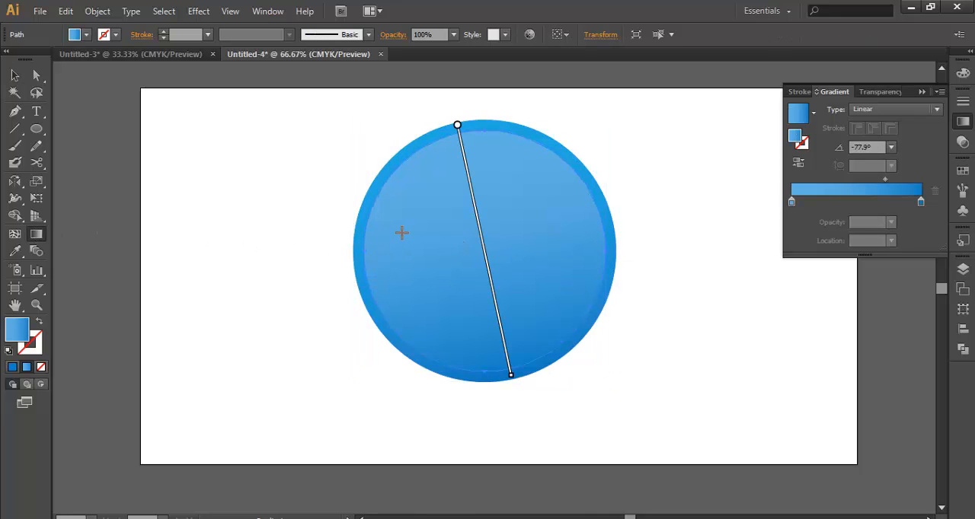
{"action": "left_click_drag", "start_coordinate": [457, 125], "coordinate": [384, 150]}
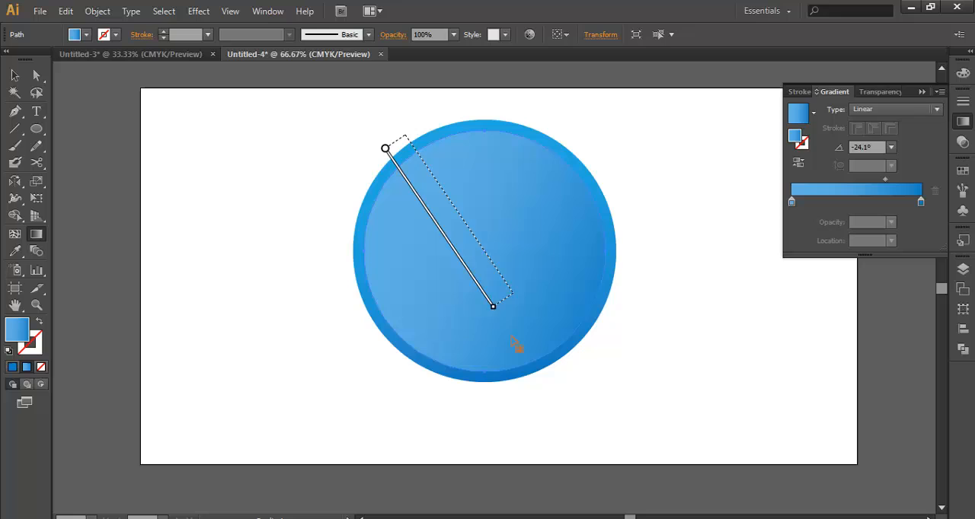
{"action": "left_click_drag", "start_coordinate": [493, 306], "coordinate": [576, 360]}
{"action": "type", "text": "b7d7e5"}
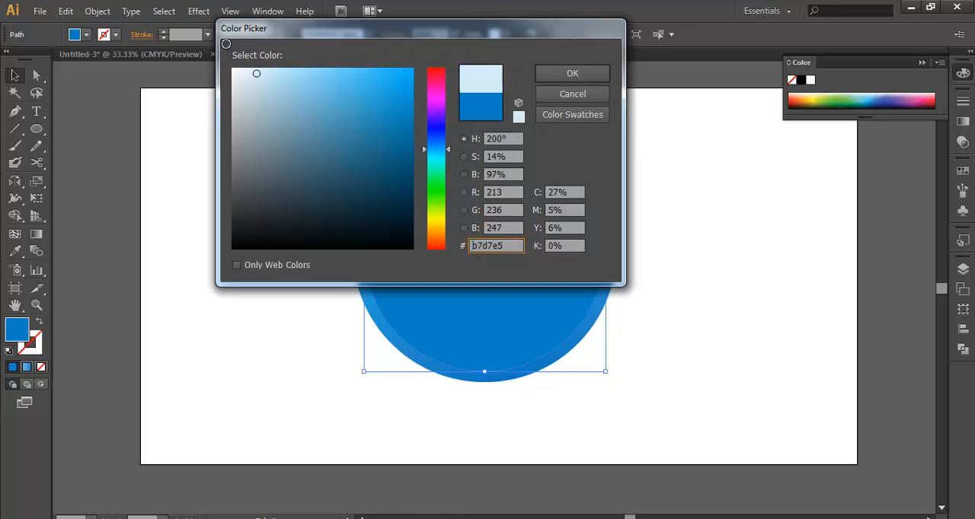
{"action": "left_click", "coordinate": [235, 70]}
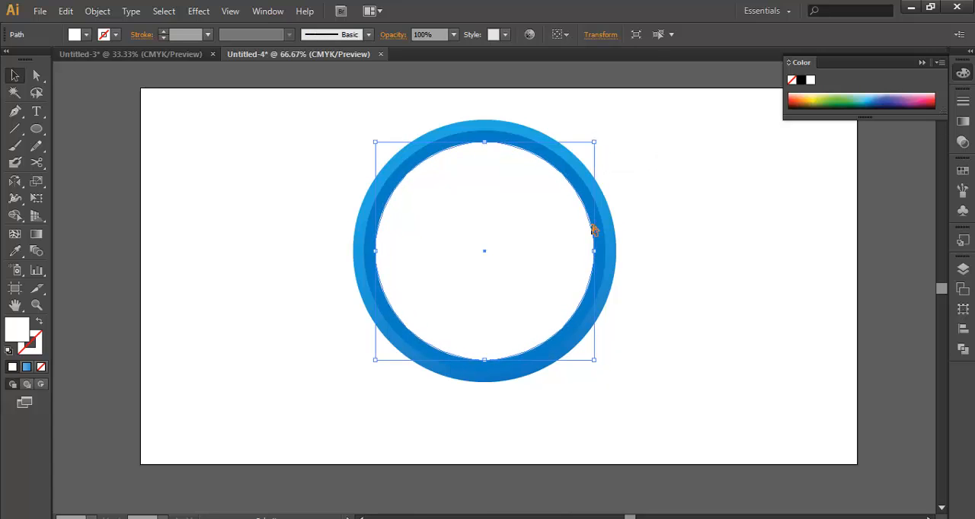
Move the ring compound path beside the badge and fill it solid black
{"action": "left_click_drag", "start_coordinate": [595, 142], "coordinate": [582, 158]}
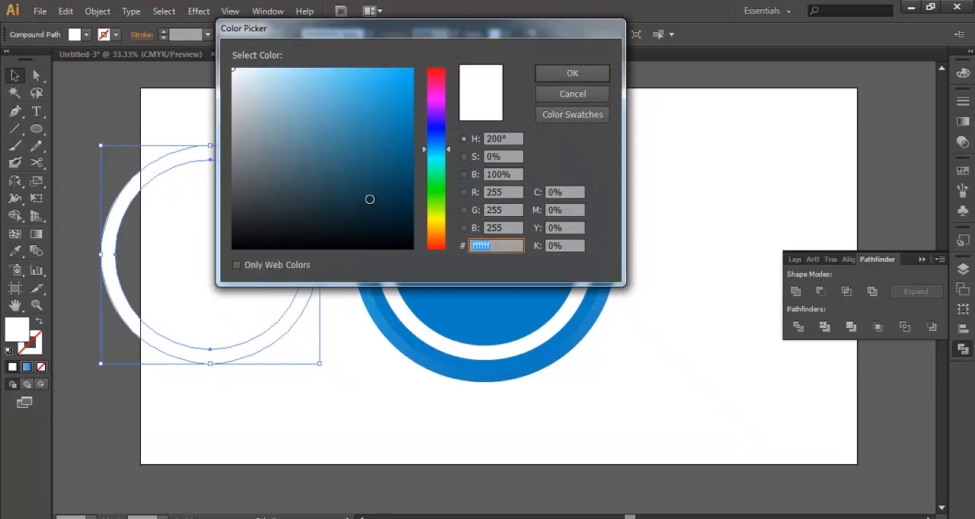
{"action": "left_click", "coordinate": [233, 246]}
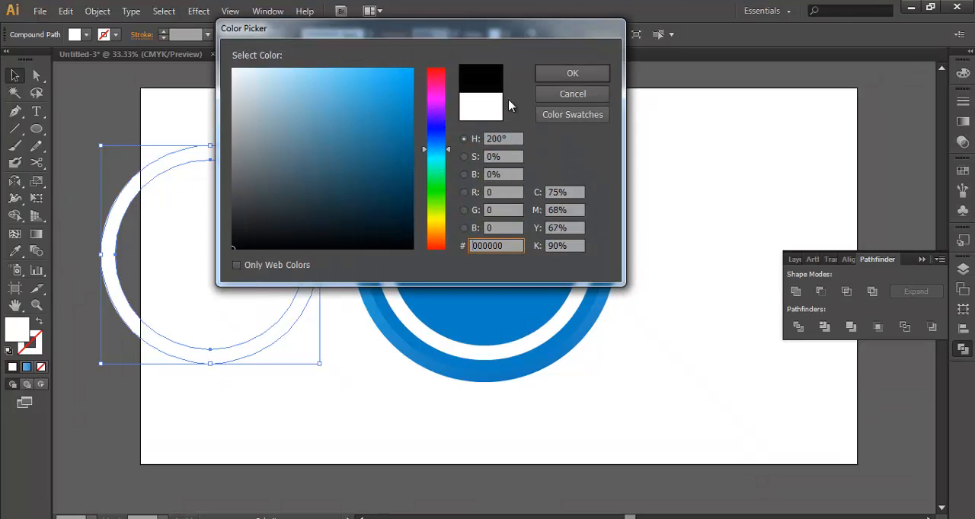
{"action": "left_click", "coordinate": [573, 71]}
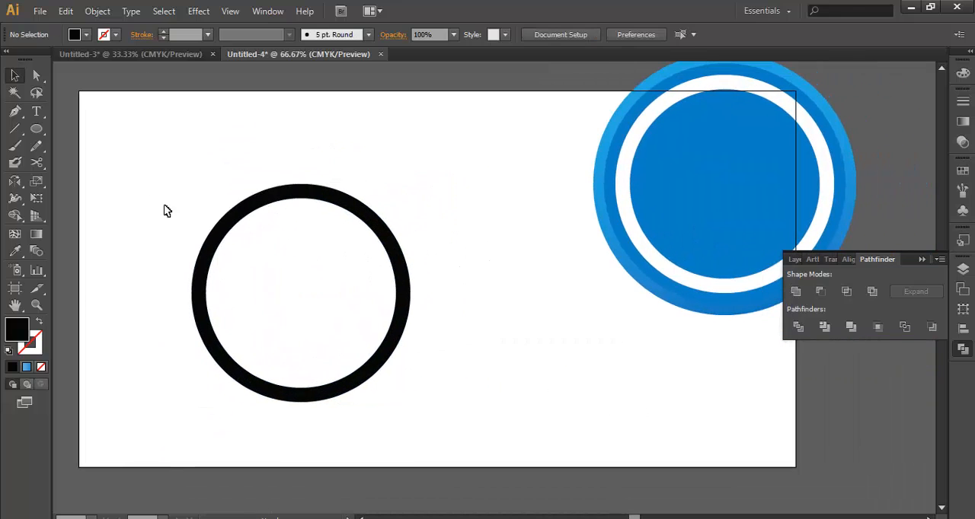
Add capital V and W with the Type tool and expand them into outlined shapes via Object > Expand
{"action": "left_click", "coordinate": [37, 113]}
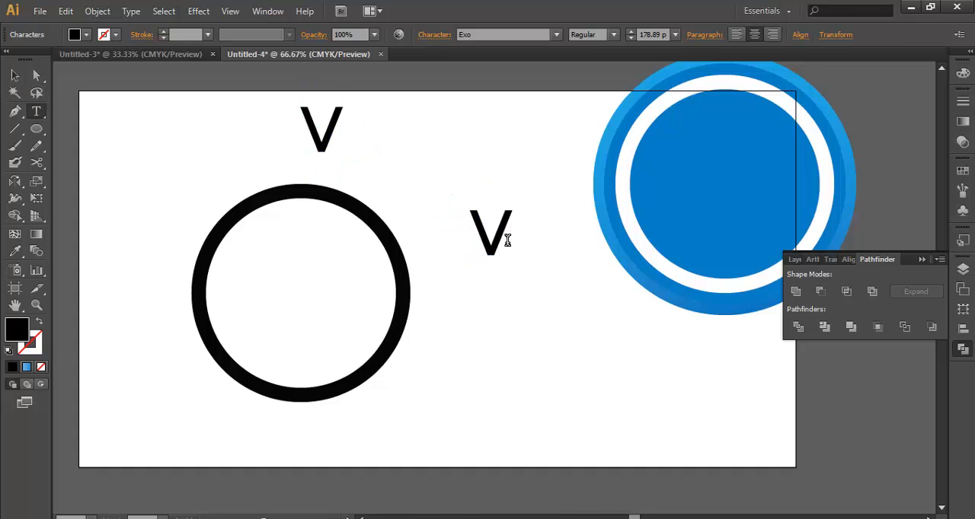
{"action": "type", "text": "W"}
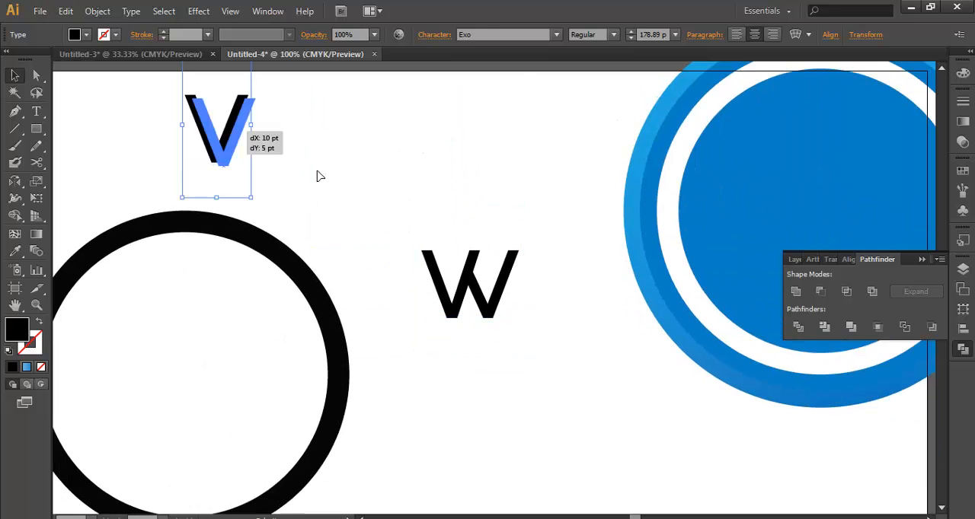
{"action": "left_click", "coordinate": [93, 11]}
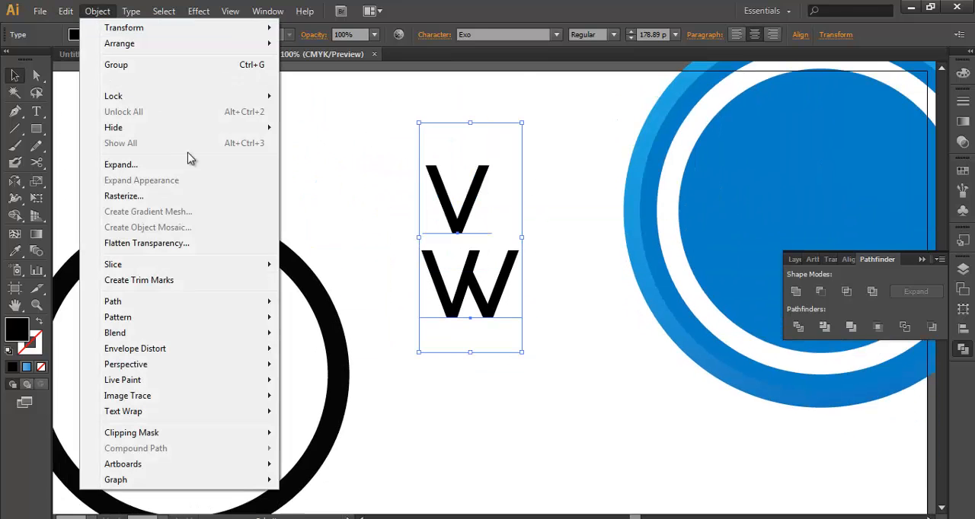
{"action": "left_click", "coordinate": [121, 165]}
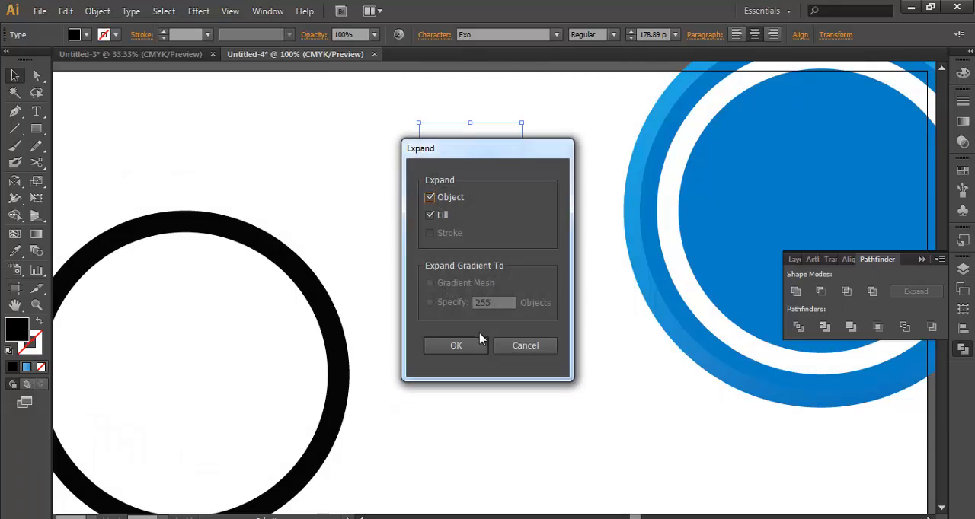
{"action": "left_click", "coordinate": [454, 346]}
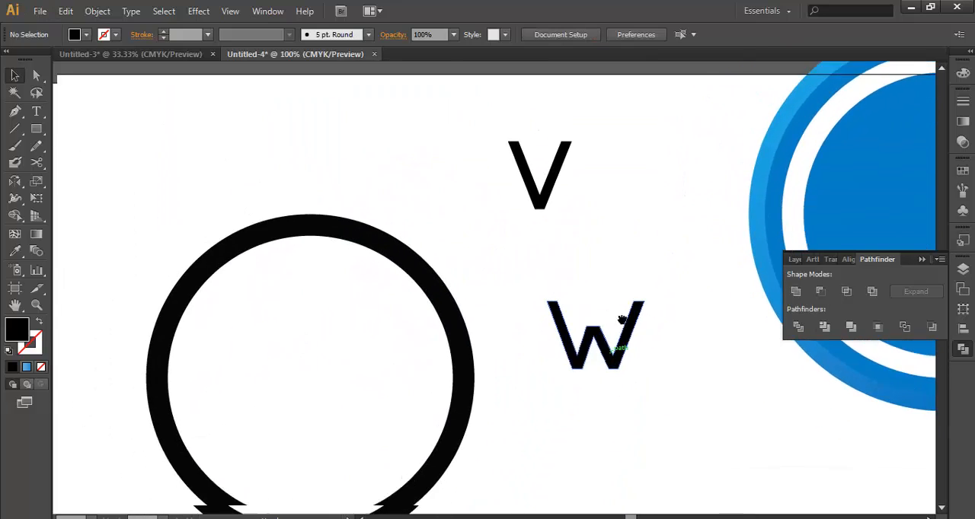
Move the W into the black ring, enlarge it so its arms reach the circle, and nudge it left
{"action": "left_click_drag", "start_coordinate": [594, 335], "coordinate": [338, 434]}
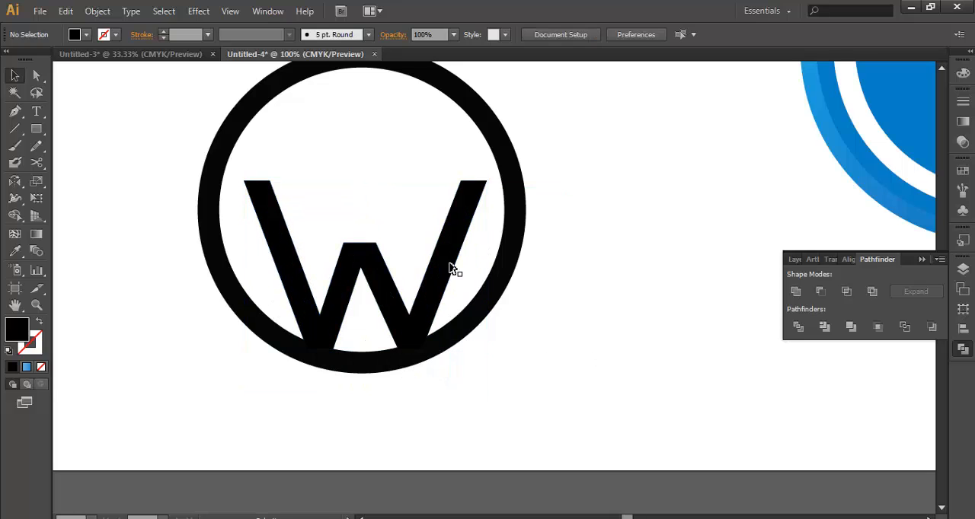
{"action": "left_click", "coordinate": [454, 266]}
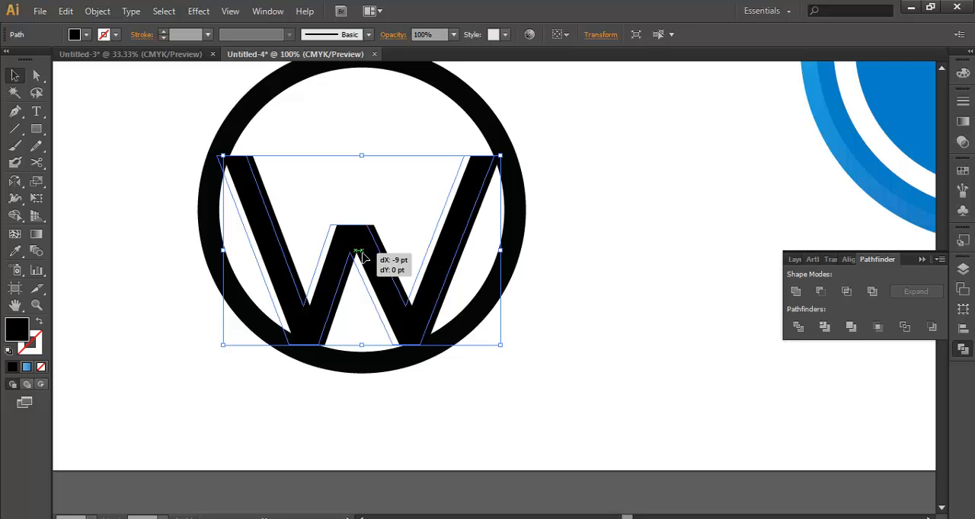
{"action": "left_click_drag", "start_coordinate": [362, 259], "coordinate": [366, 251]}
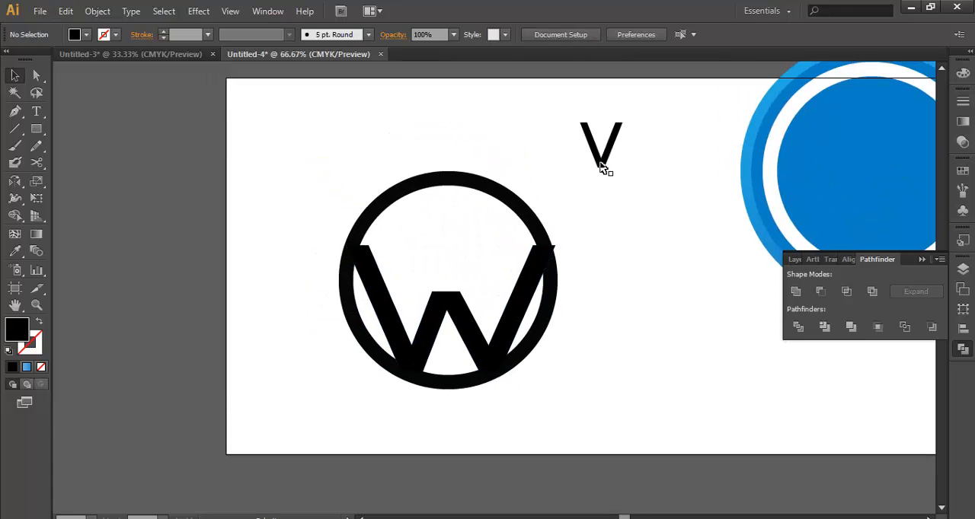
Move the V into the ring above the W to form the VW letterform
{"action": "left_click_drag", "start_coordinate": [601, 149], "coordinate": [450, 252]}
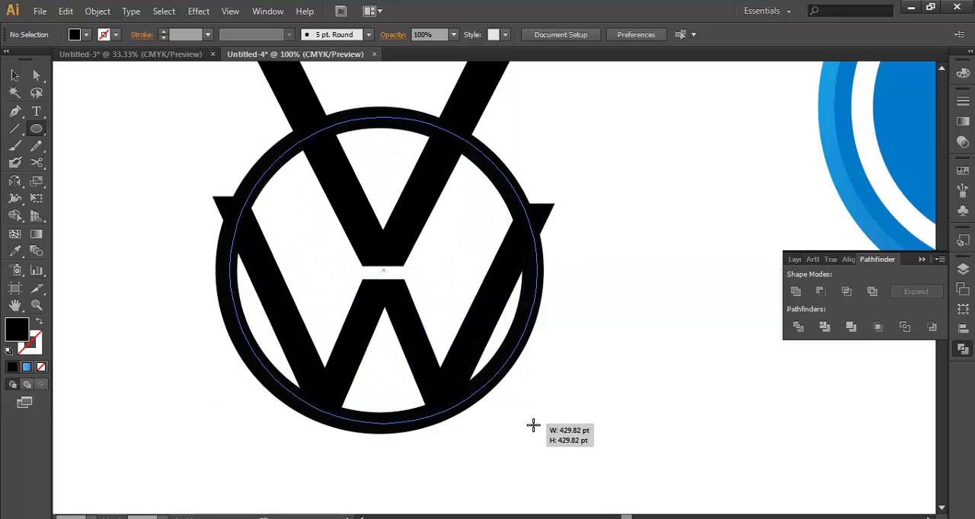
Draw a circle over the ring's inside, then subtract it from the black disc with Pathfinder to leave a thin ring around the letters
{"action": "left_click_drag", "start_coordinate": [533, 425], "coordinate": [530, 431]}
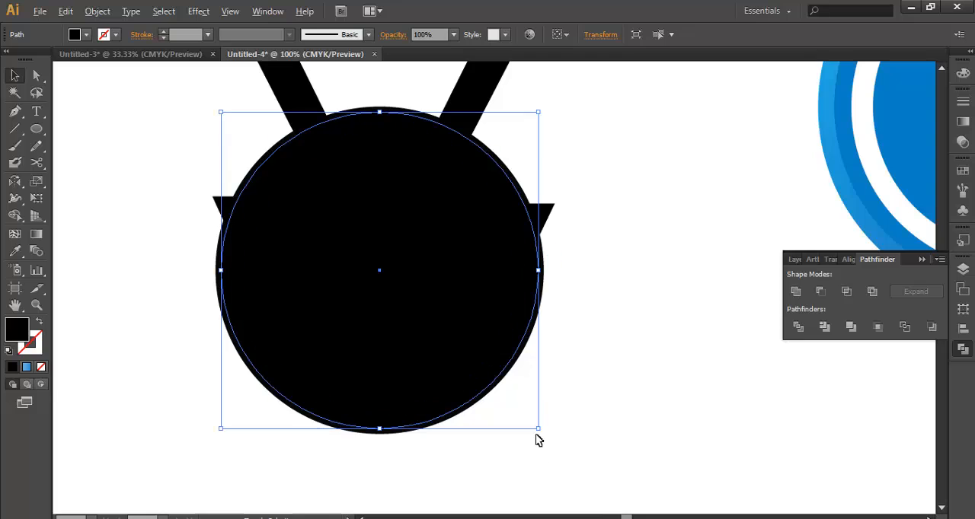
{"action": "mouse_move", "coordinate": [486, 283]}
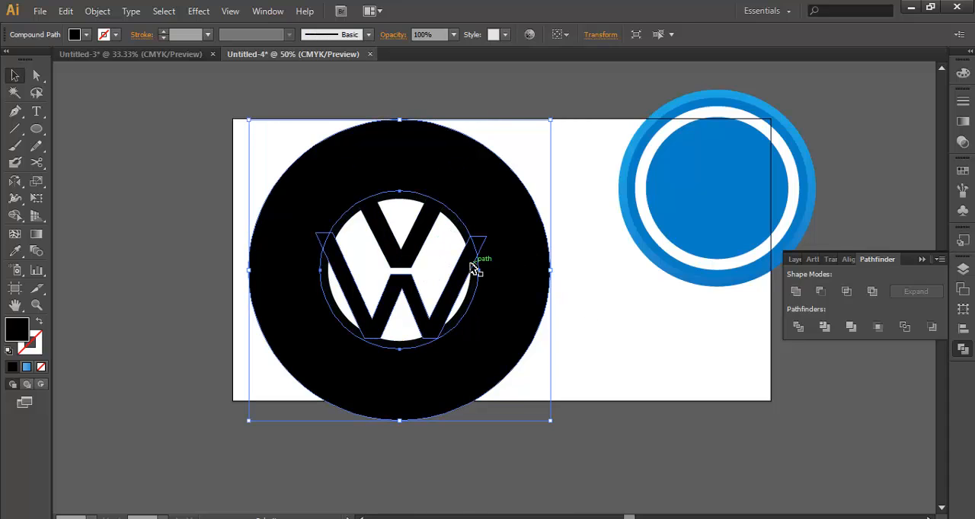
{"action": "left_click", "coordinate": [493, 323]}
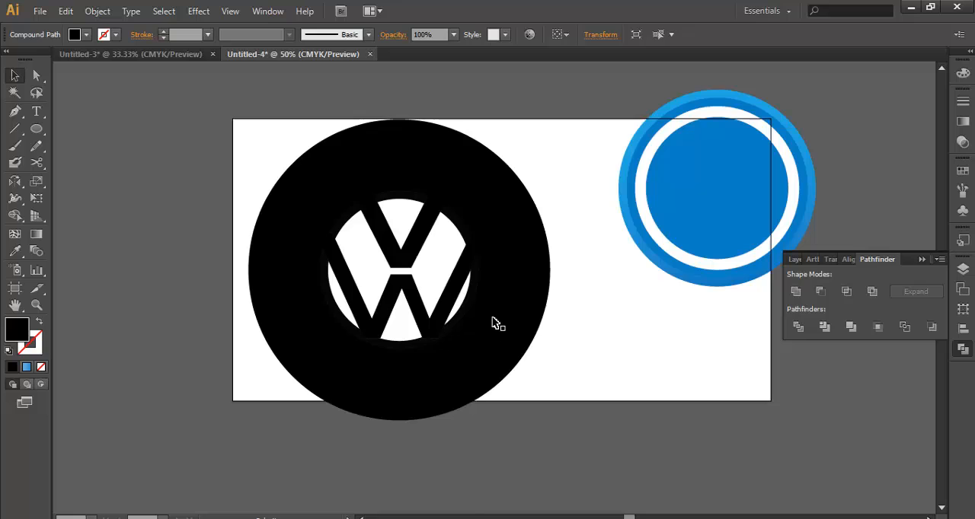
{"action": "left_click", "coordinate": [495, 323]}
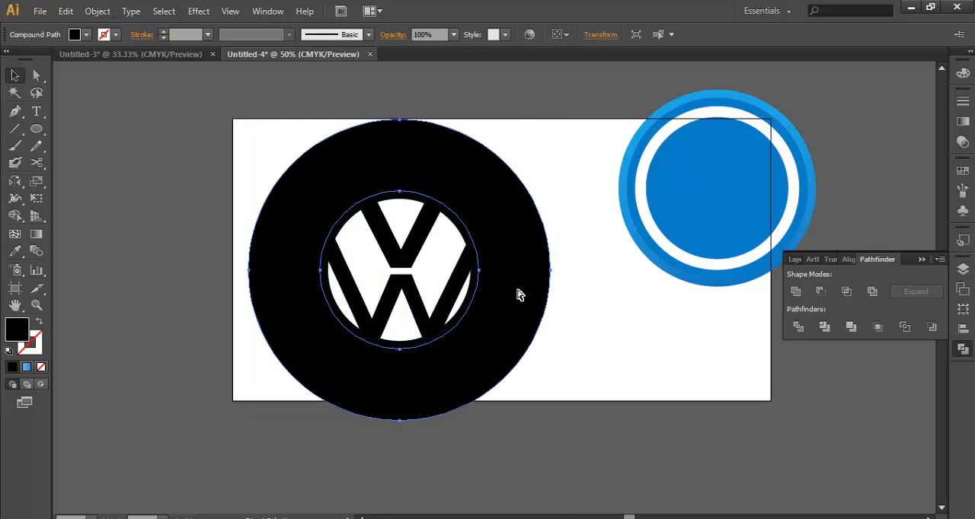
{"action": "left_click", "coordinate": [399, 275]}
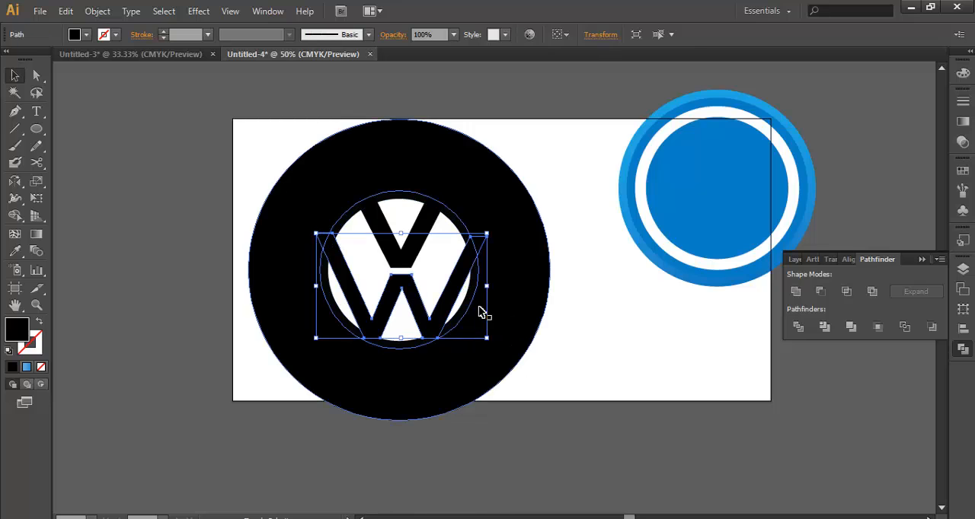
{"action": "left_click", "coordinate": [822, 291]}
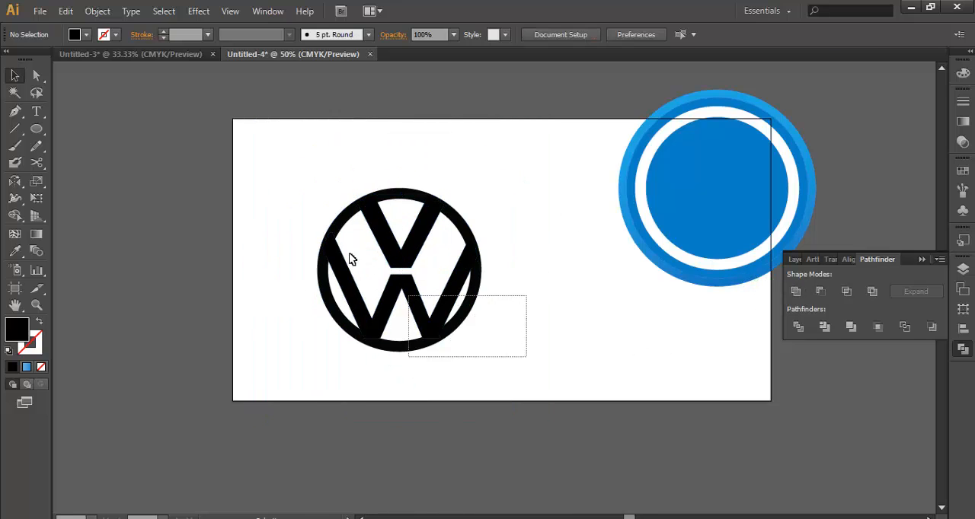
Select the black VW emblem and centre it on the blue badge, scaled to fit its rim
{"action": "left_click", "coordinate": [795, 291]}
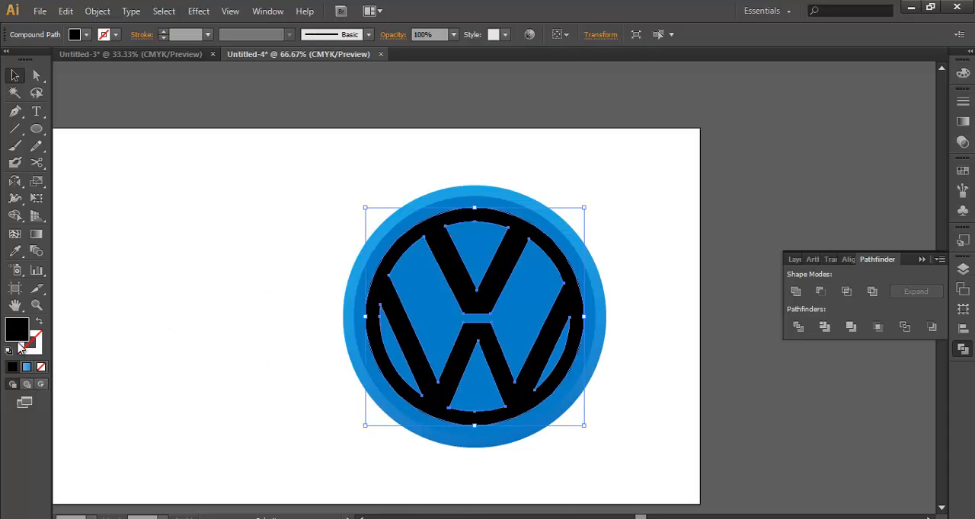
Fill the emblem with a white-to-light-grey radial gradient and spread it across the letterform with the Gradient tool
{"action": "double_click", "coordinate": [12, 336]}
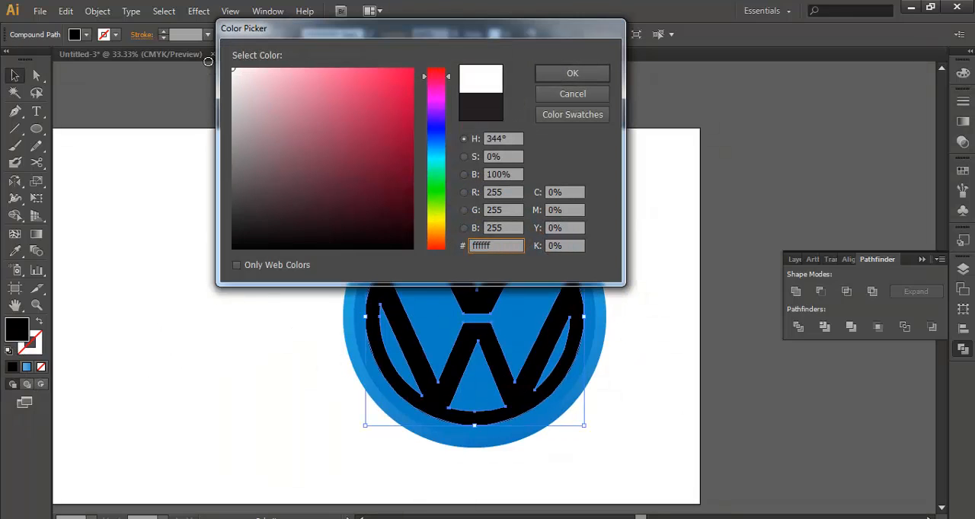
{"action": "left_click", "coordinate": [573, 73]}
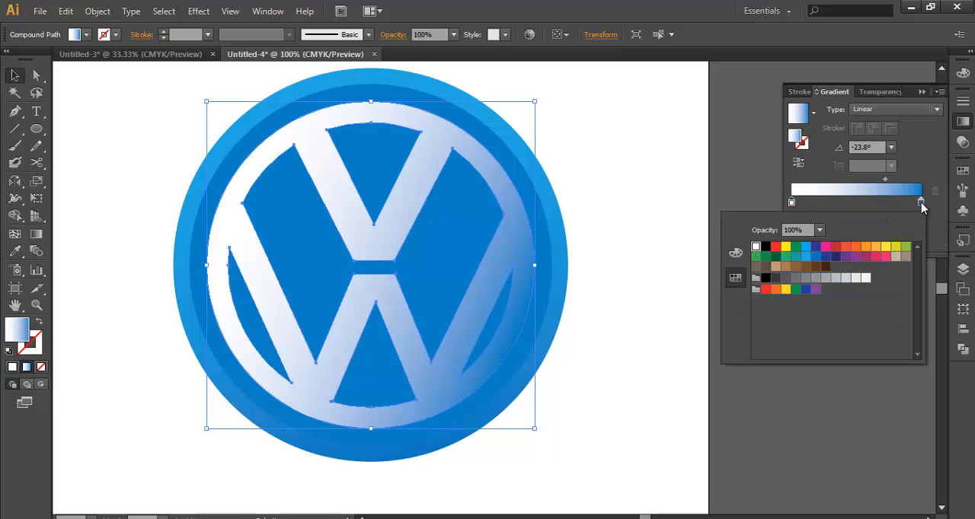
{"action": "left_click", "coordinate": [855, 278]}
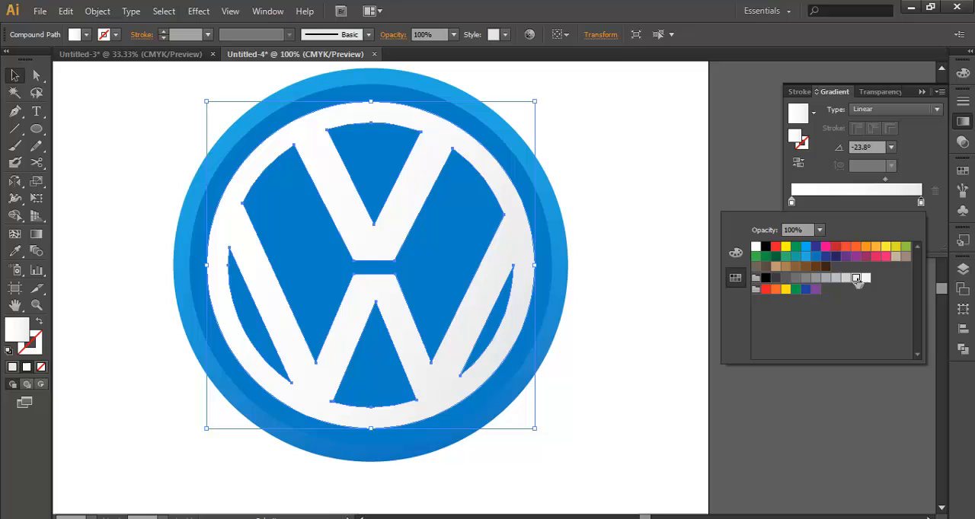
{"action": "left_click", "coordinate": [917, 110]}
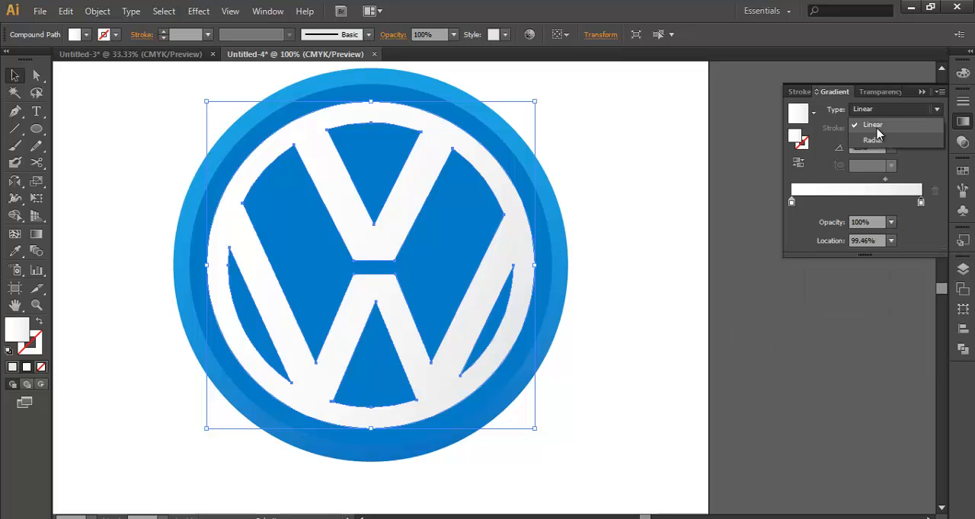
{"action": "left_click", "coordinate": [872, 140]}
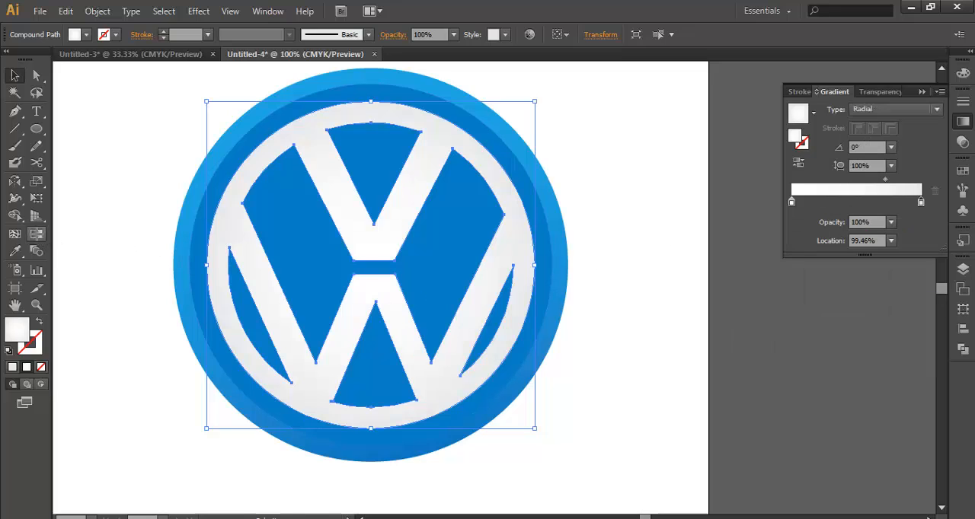
{"action": "left_click_drag", "start_coordinate": [345, 220], "coordinate": [510, 405]}
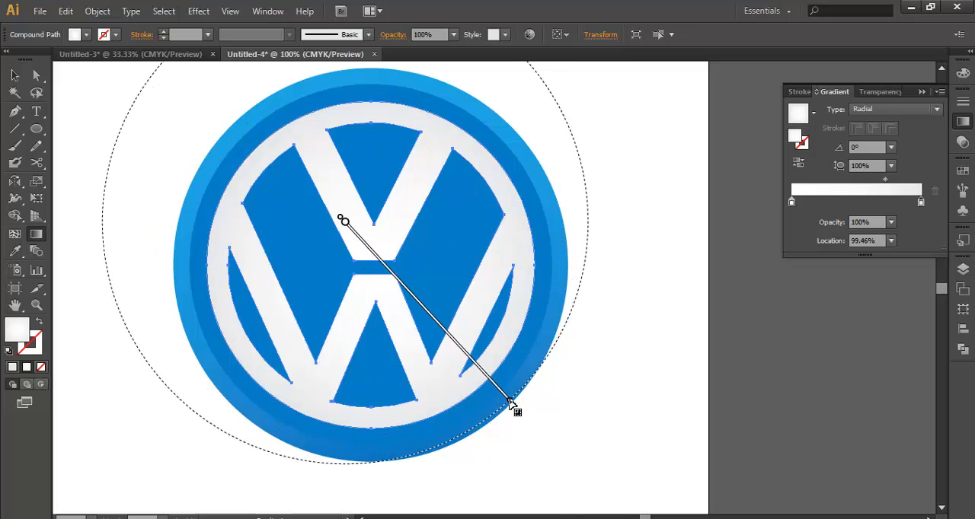
{"action": "left_click_drag", "start_coordinate": [512, 408], "coordinate": [505, 399]}
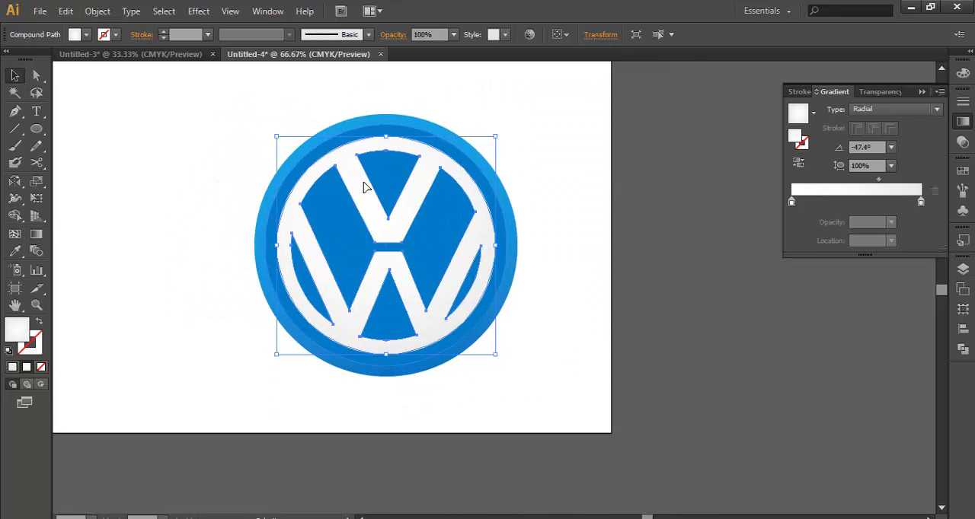
Apply a previewed Drop Shadow effect to the VW emblem, adjusting its vertical offset and opacity
{"action": "left_click", "coordinate": [198, 12]}
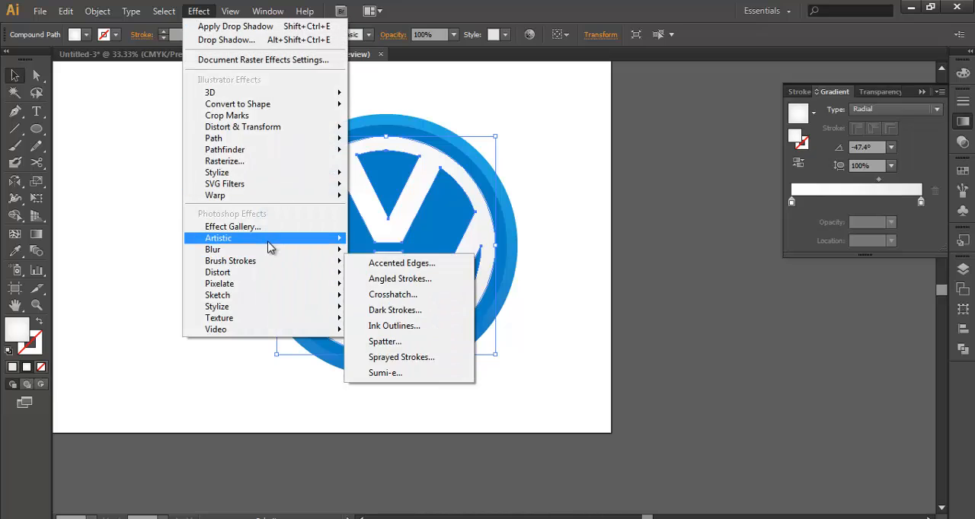
{"action": "mouse_move", "coordinate": [216, 172]}
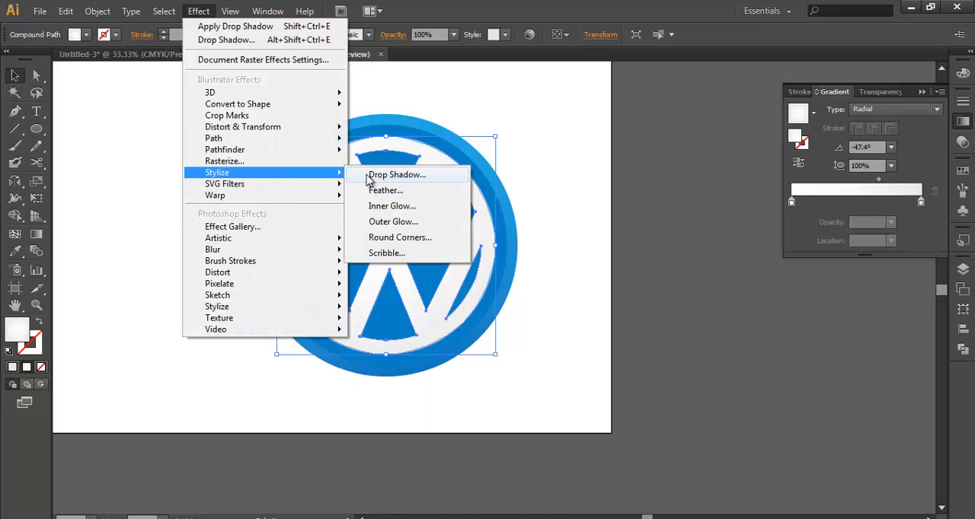
{"action": "left_click", "coordinate": [396, 174]}
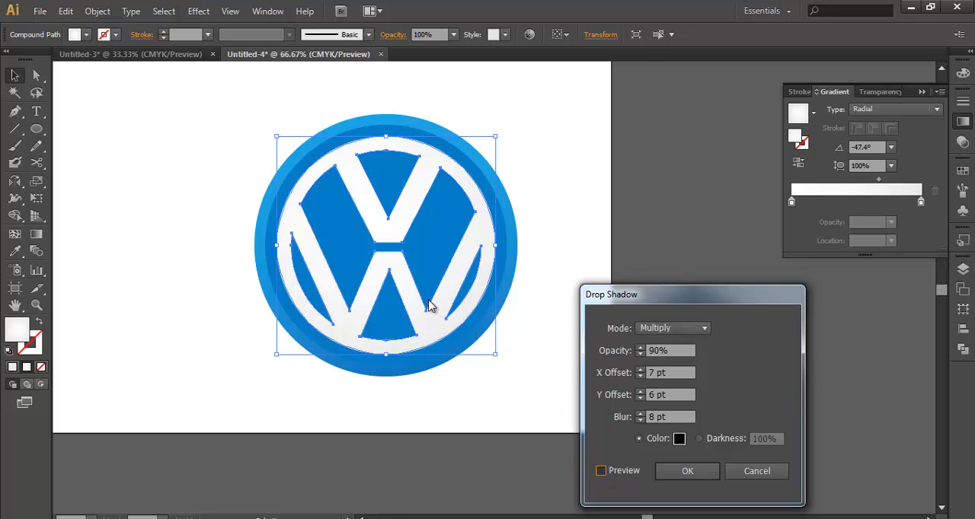
{"action": "left_click", "coordinate": [601, 471]}
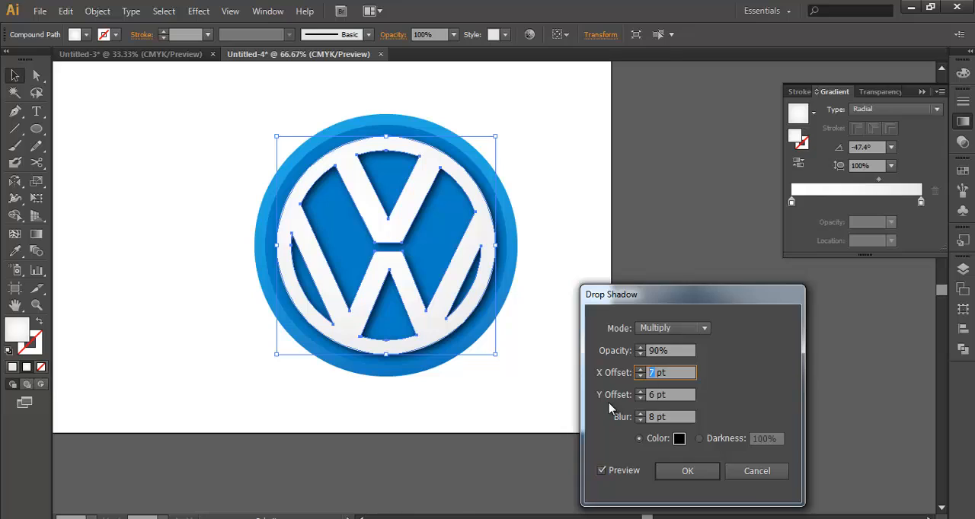
{"action": "left_click", "coordinate": [668, 394]}
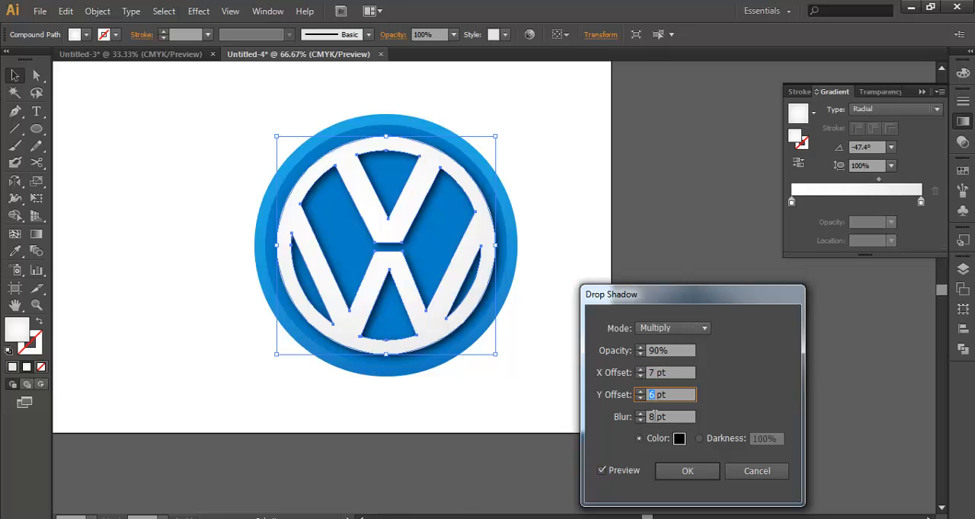
{"action": "left_click", "coordinate": [668, 417]}
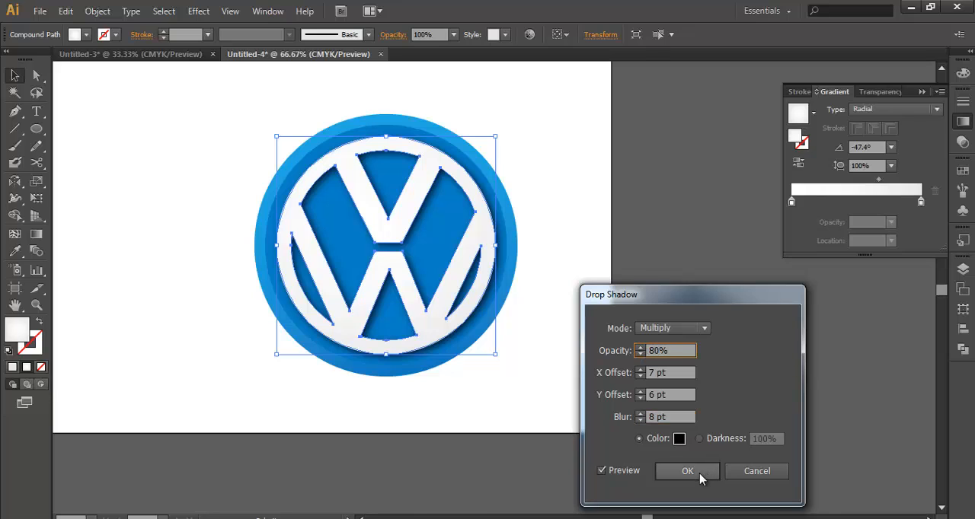
{"action": "mouse_move", "coordinate": [513, 321]}
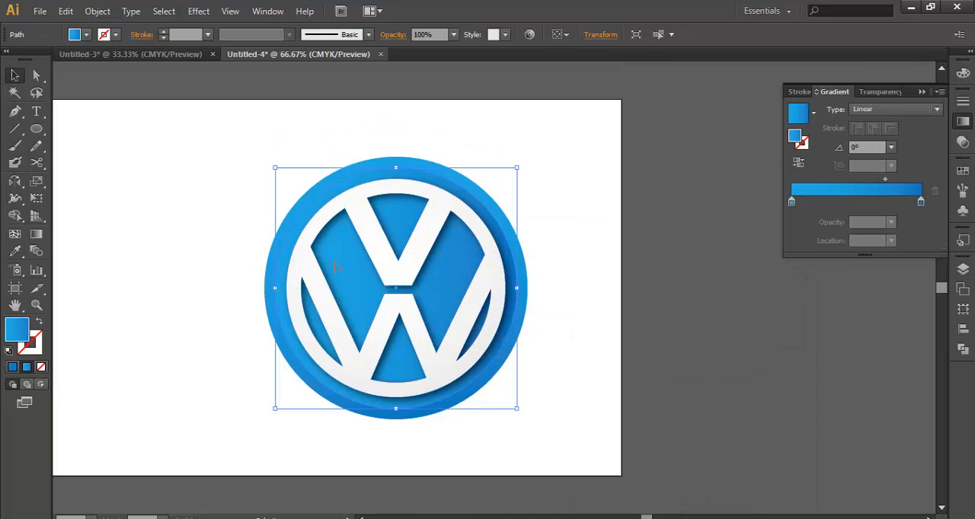
{"action": "mouse_move", "coordinate": [127, 287]}
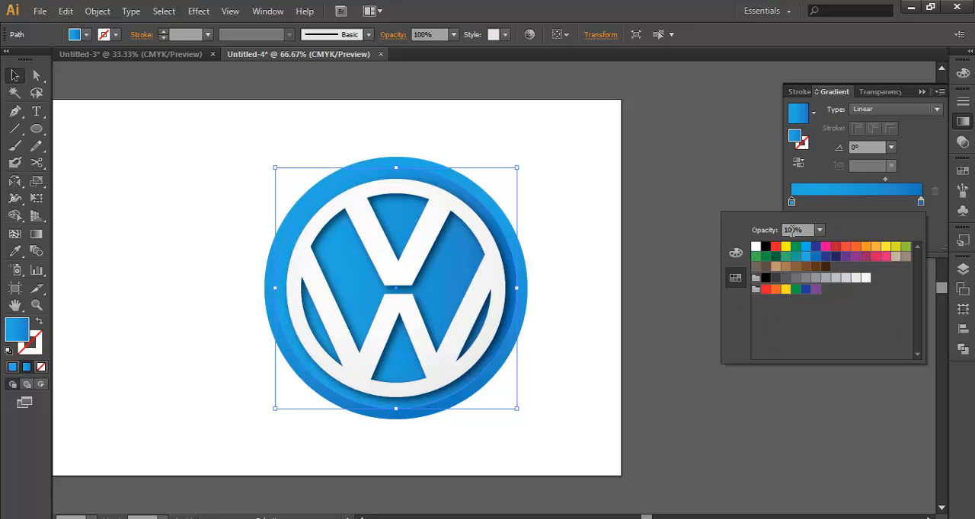
Brighten the gradient's blue stop by lowering its magenta on the CMYK sliders
{"action": "left_click", "coordinate": [802, 256]}
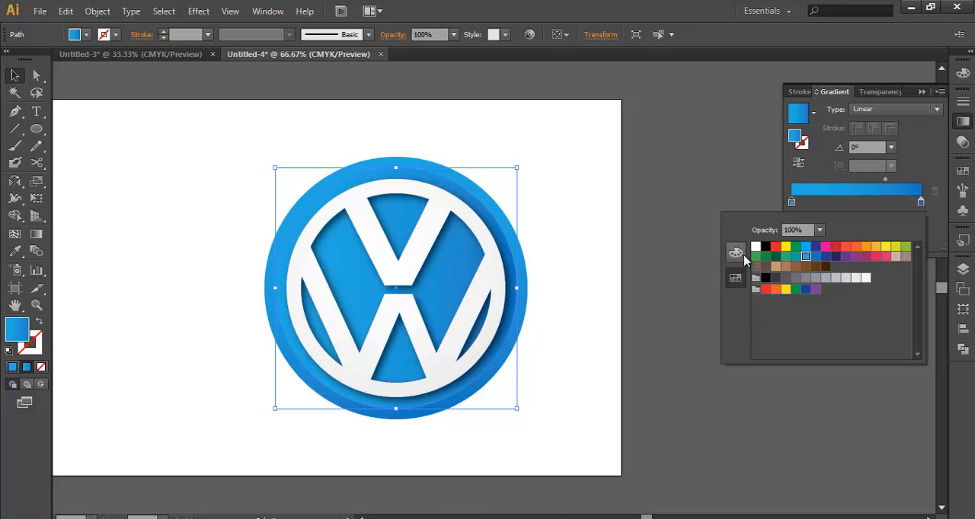
{"action": "left_click", "coordinate": [734, 252]}
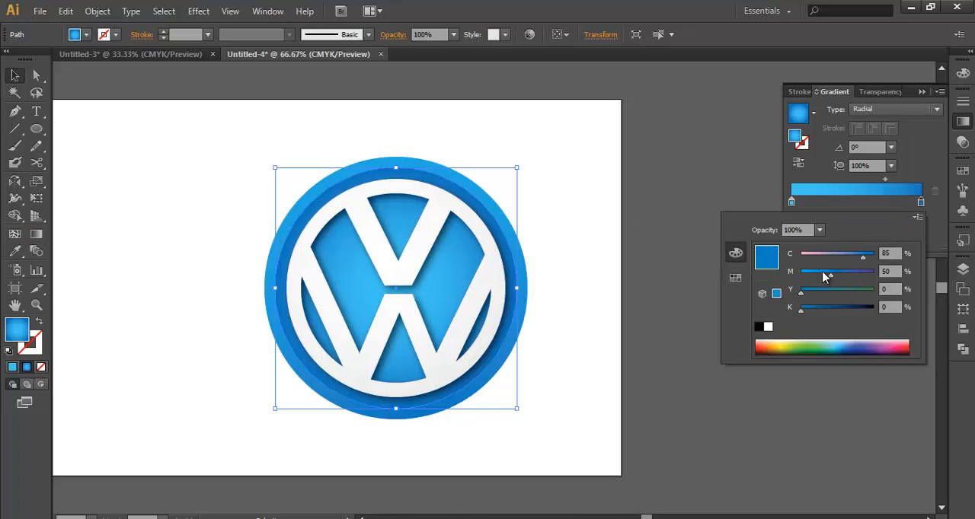
{"action": "left_click_drag", "start_coordinate": [838, 271], "coordinate": [807, 272]}
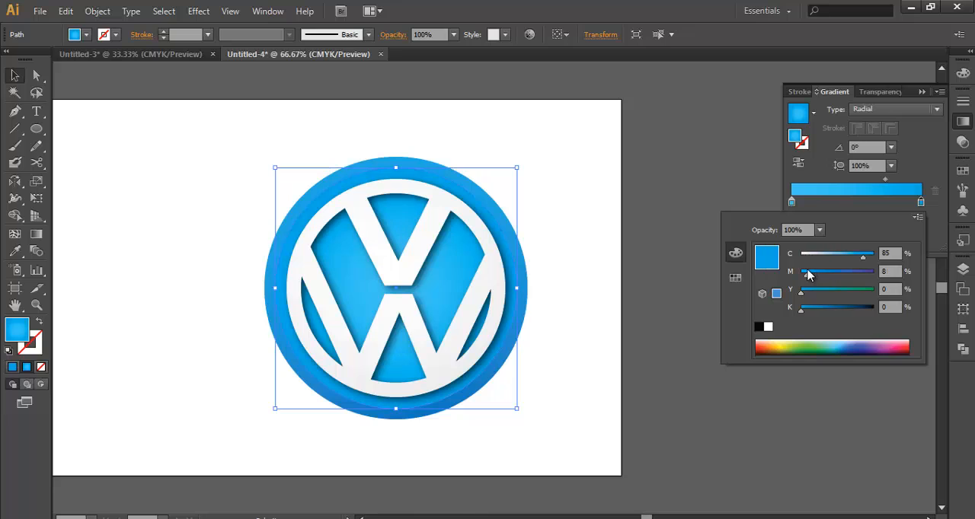
{"action": "left_click_drag", "start_coordinate": [806, 271], "coordinate": [799, 271]}
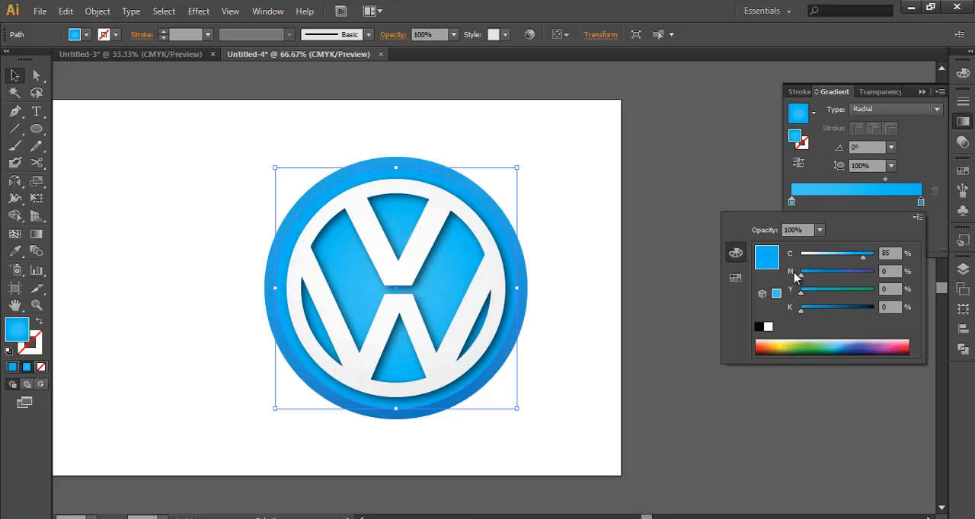
{"action": "left_click_drag", "start_coordinate": [802, 271], "coordinate": [821, 271]}
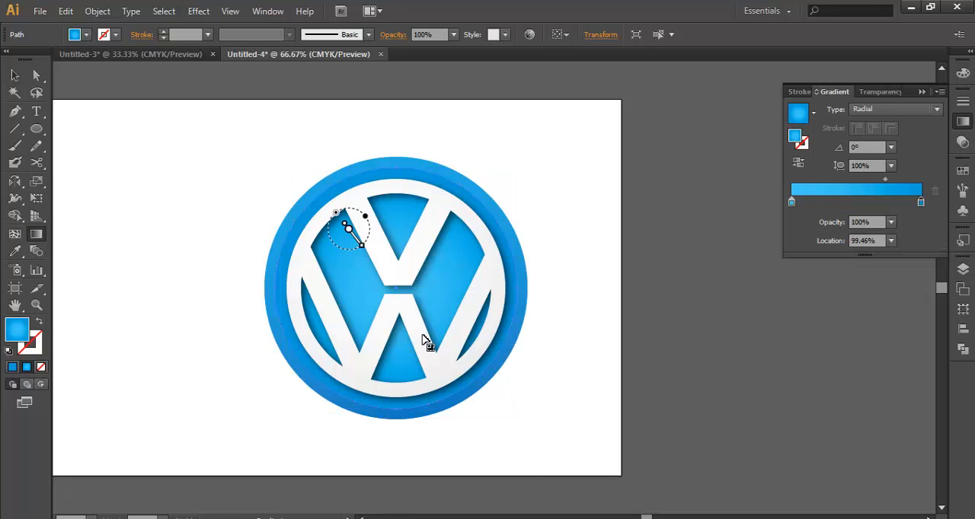
Stretch the radial gradient diagonally across the badge centre with the Gradient Tool
{"action": "left_click_drag", "start_coordinate": [347, 229], "coordinate": [472, 384]}
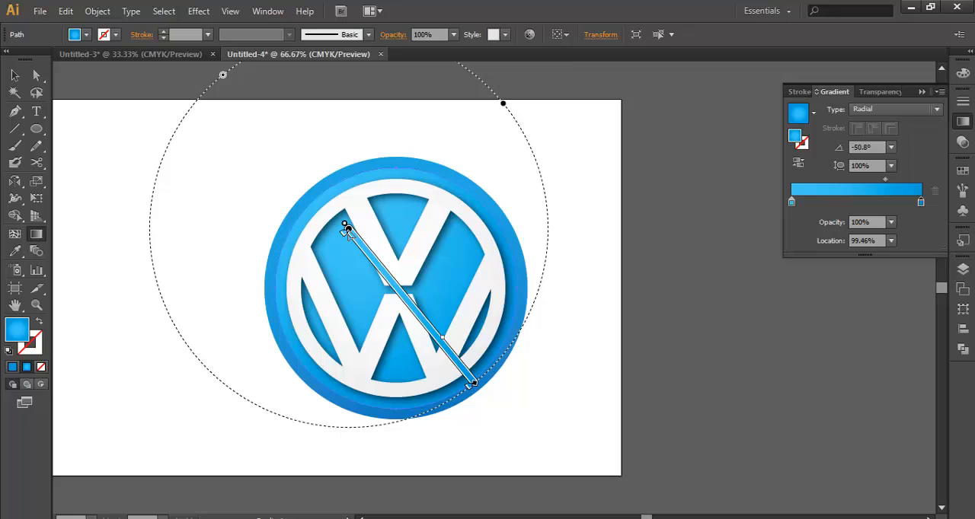
{"action": "left_click", "coordinate": [12, 76]}
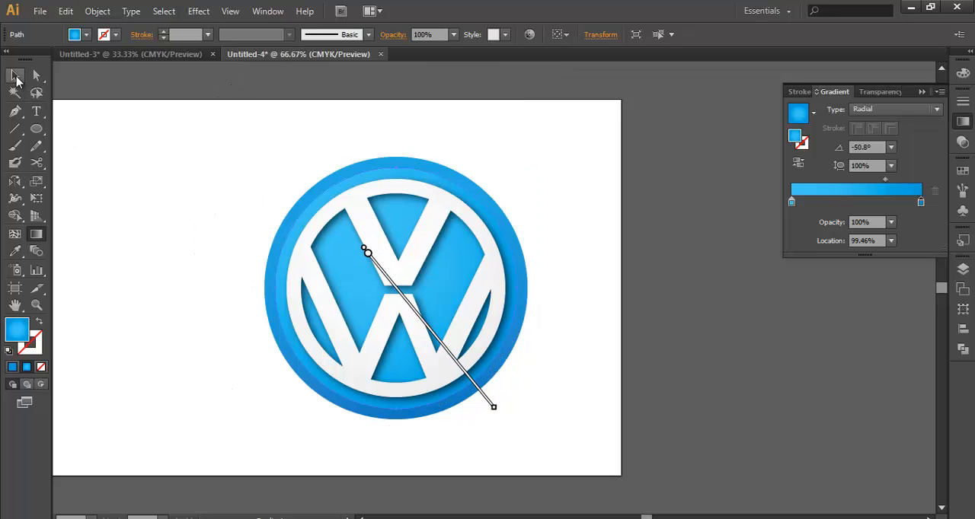
{"action": "left_click", "coordinate": [12, 77]}
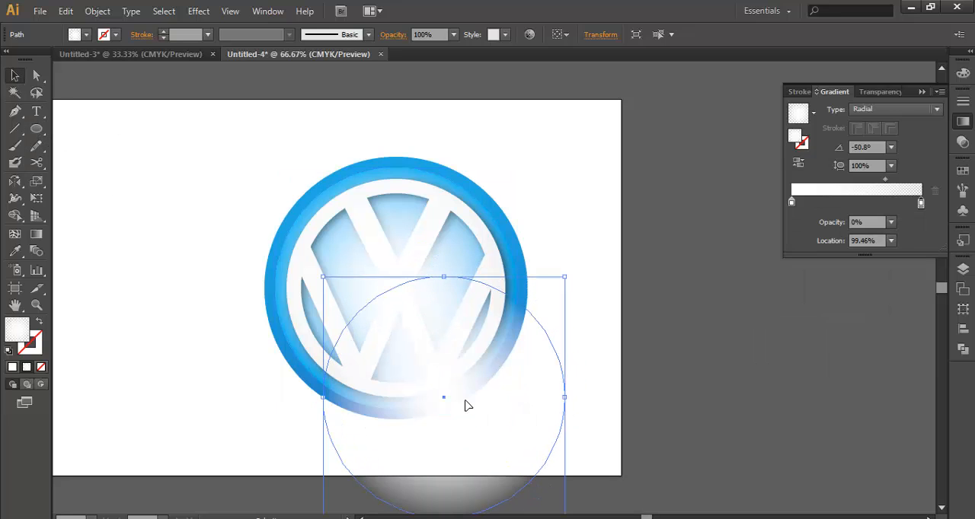
Nudge the fading white highlight circle up and left over the badge's lower half
{"action": "left_click_drag", "start_coordinate": [445, 396], "coordinate": [434, 382]}
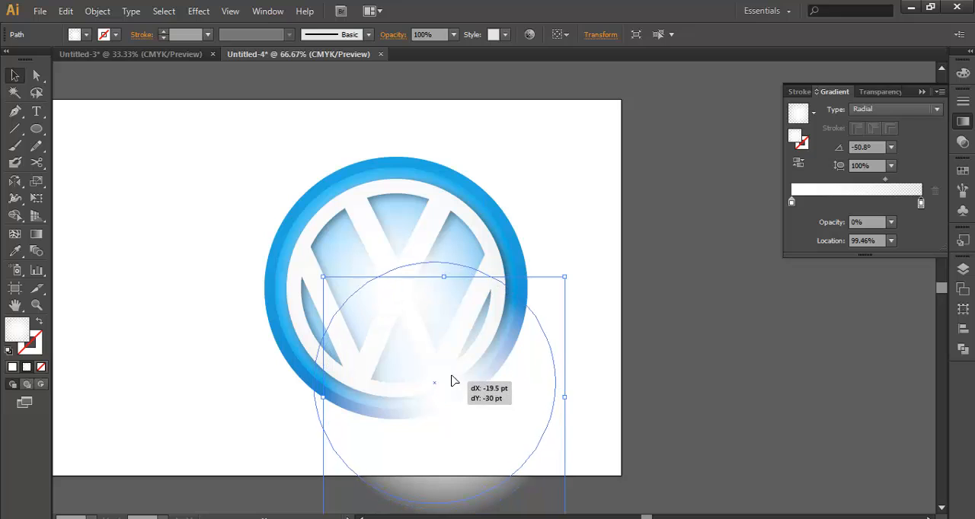